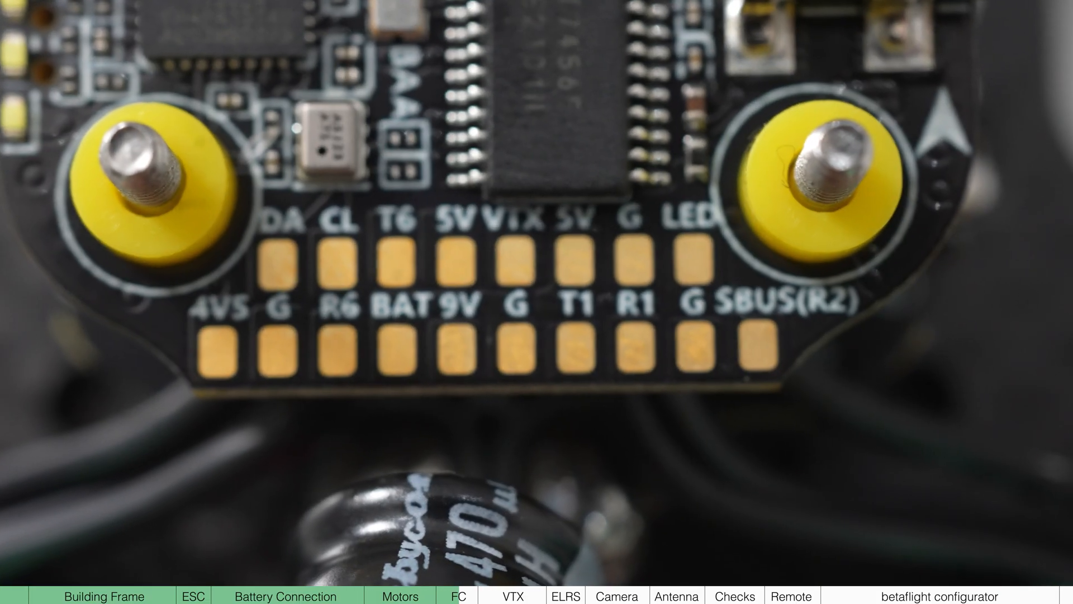
# - Solder the VTX red wire to 5V, yellow to VTX, black to G and signal to T1
pyautogui.click(457, 596)
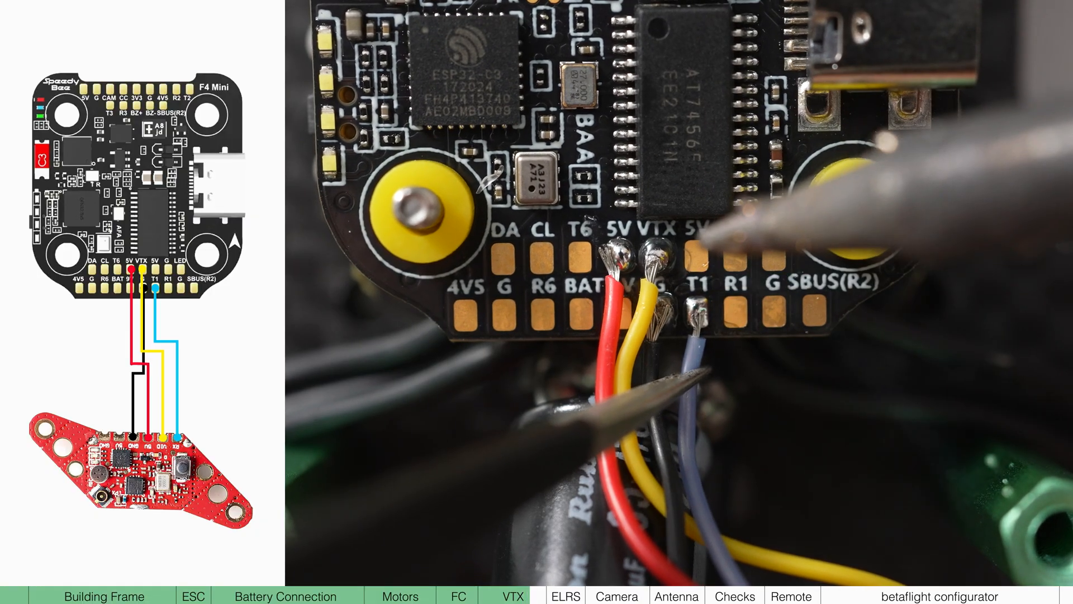
# - Solder the ELRS receiver TX, RX, 5V, GND and camera leads to the flight controller pads
pyautogui.click(566, 595)
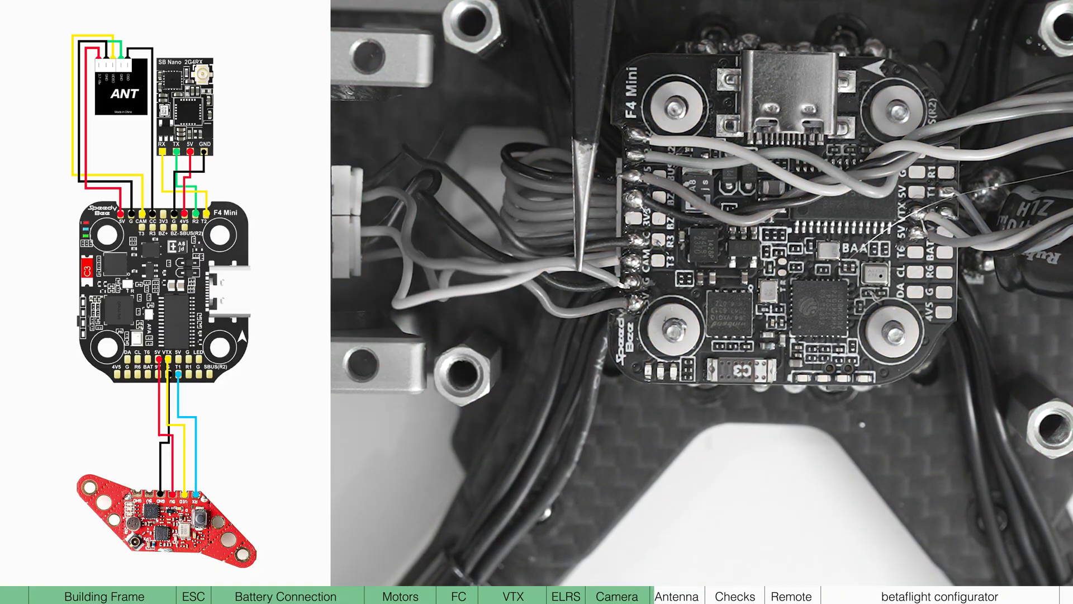
pyautogui.click(791, 595)
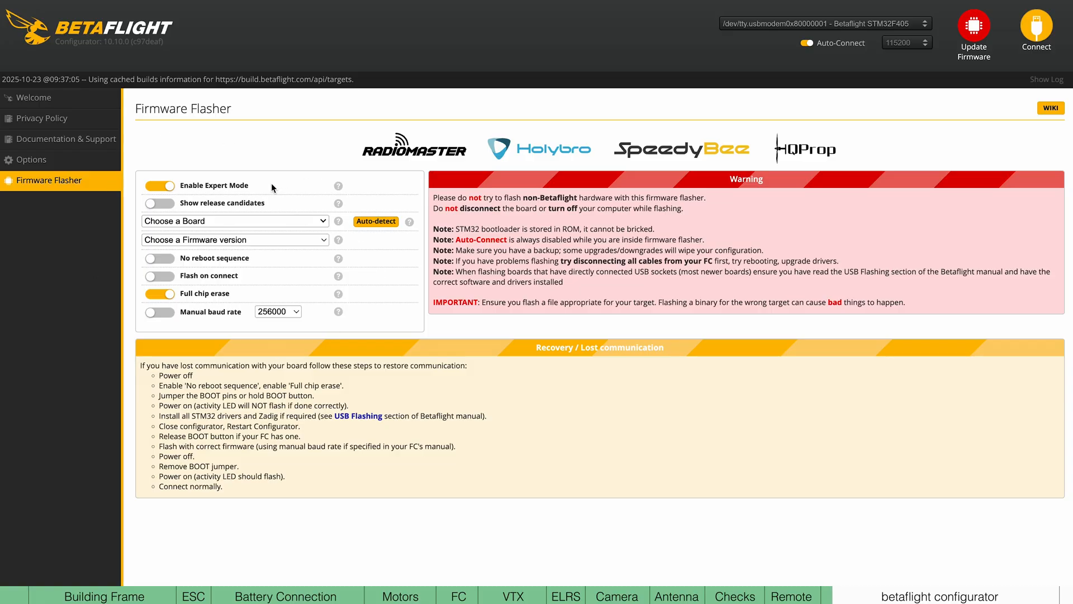
pyautogui.moveTo(201, 261)
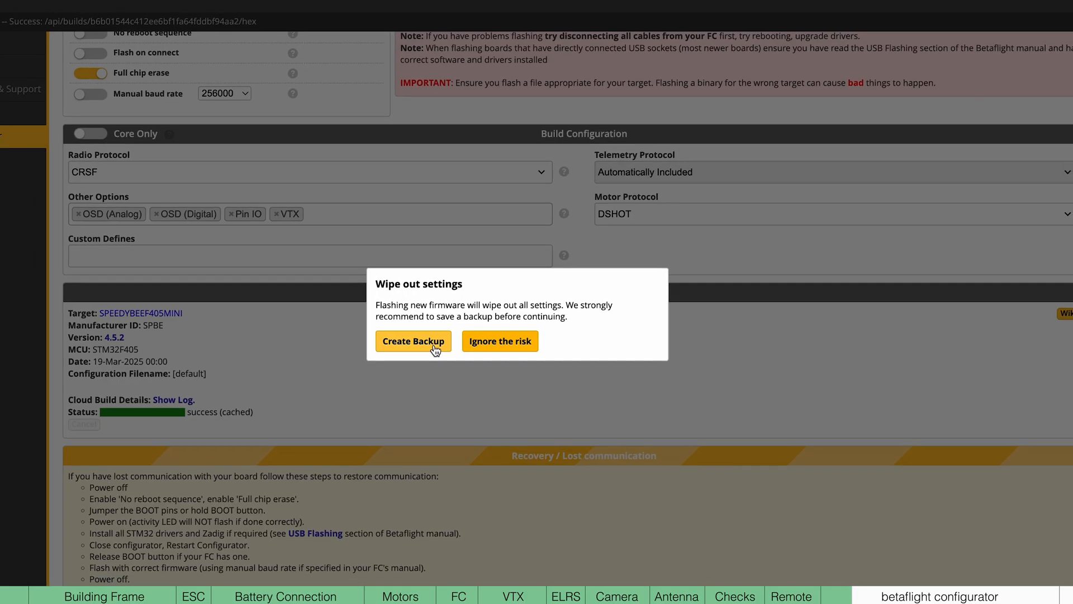
# - Save a backup of the current settings before flashing the SpeedyBee F405 Mini firmware
pyautogui.click(500, 341)
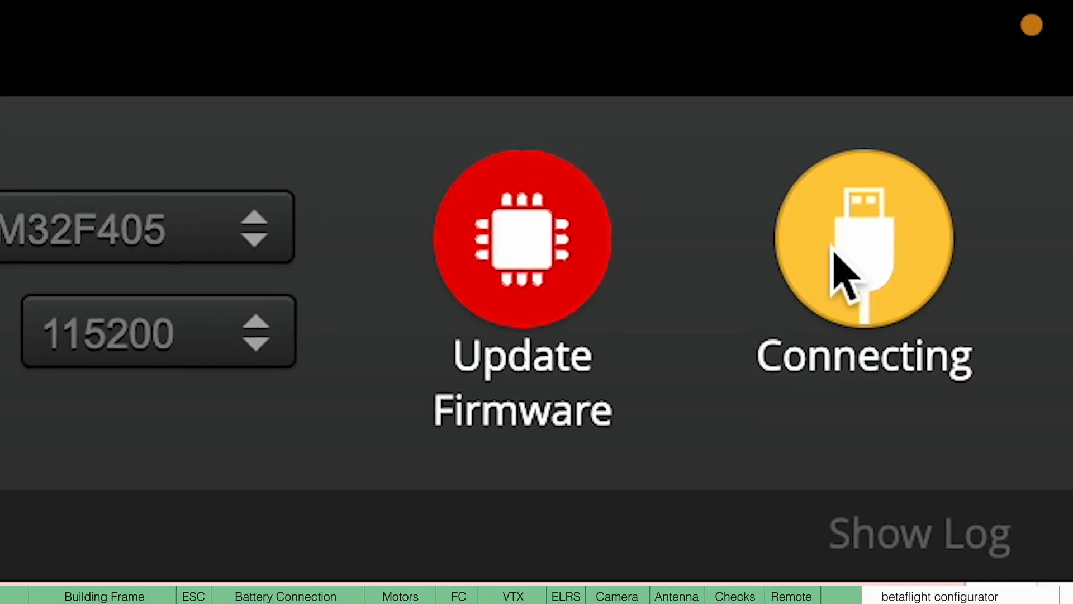
# - Connect, dismiss the configuration warning and calibrate the accelerometer from the Setup page
pyautogui.click(864, 243)
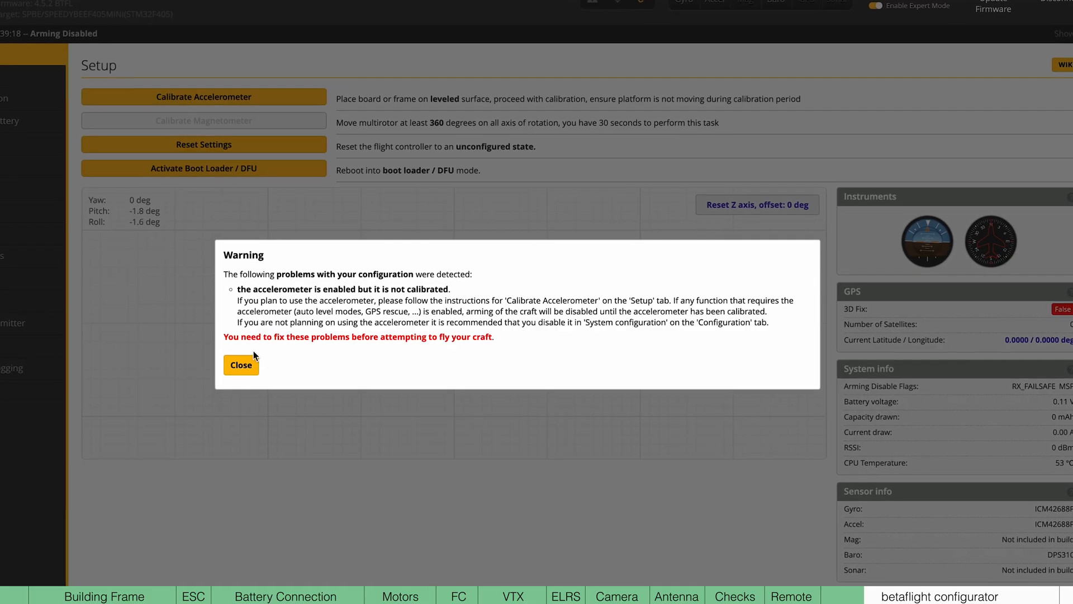
pyautogui.click(240, 364)
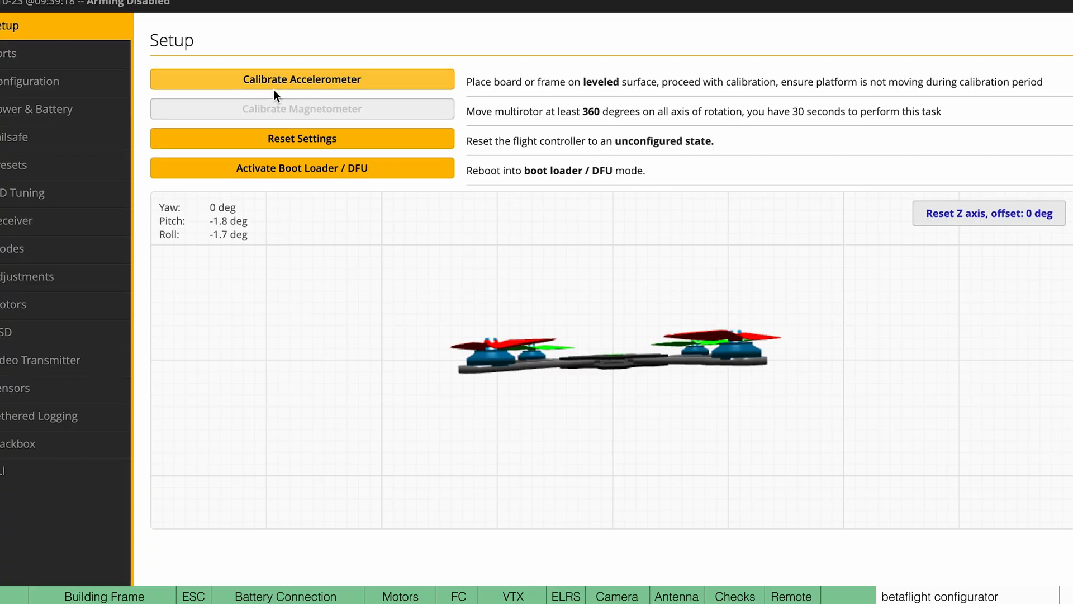
pyautogui.click(302, 79)
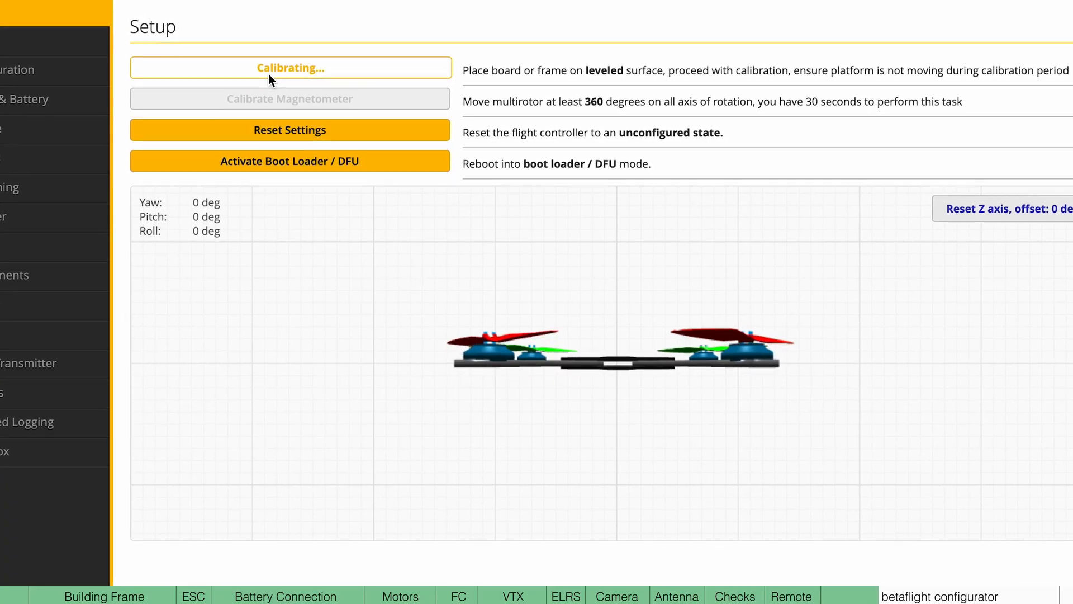
pyautogui.click(290, 67)
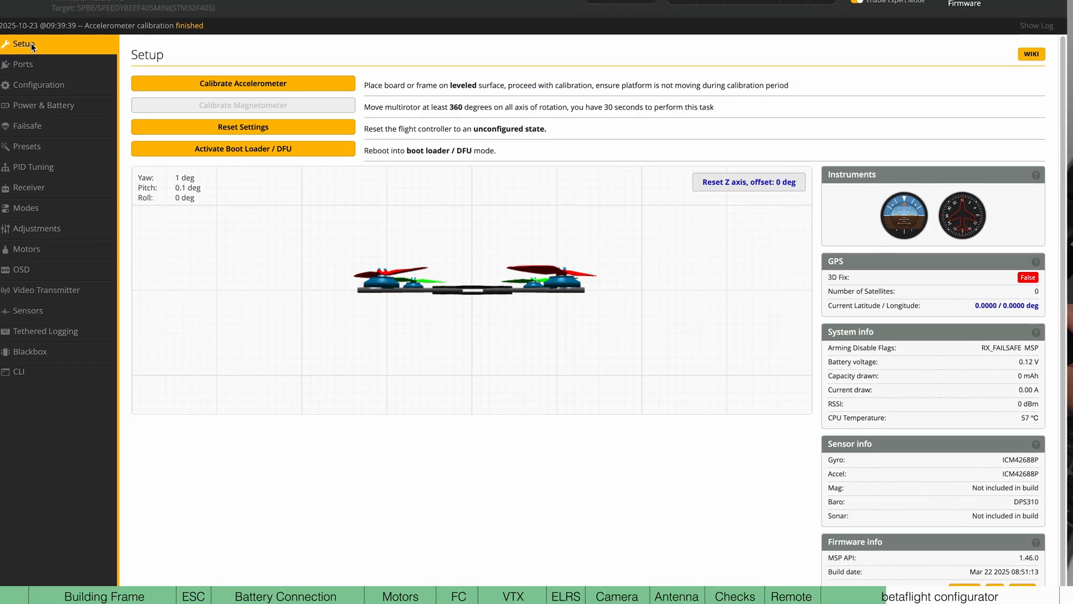
pyautogui.click(22, 64)
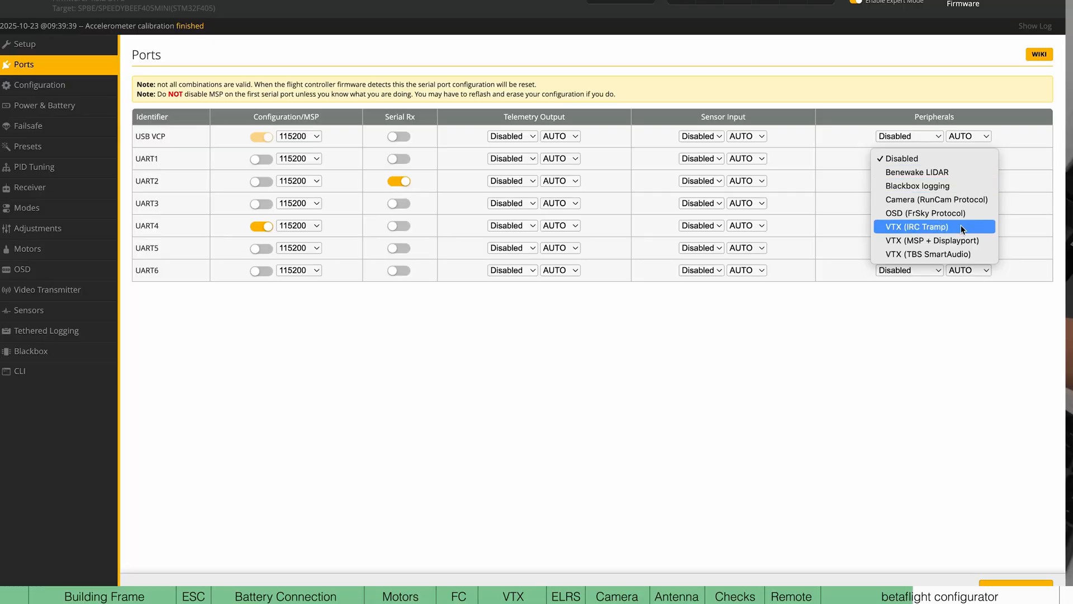
# - Set the serial port peripheral to VTX (IRC Tramp)
pyautogui.click(915, 227)
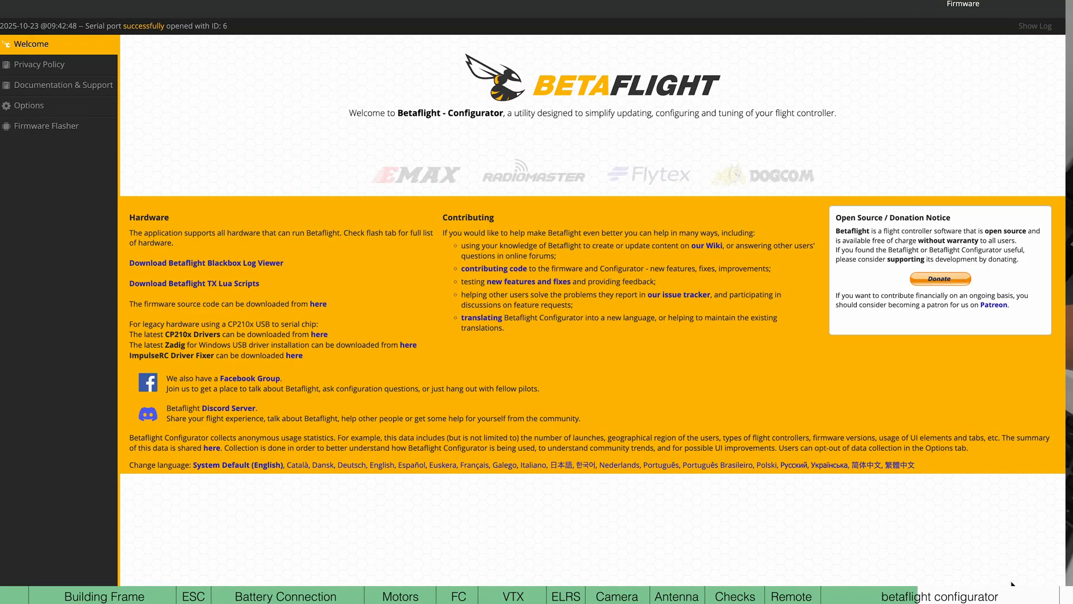
# - Go to the Configuration settings, then the receiver settings showing CRSF and AETR1234
pyautogui.click(41, 84)
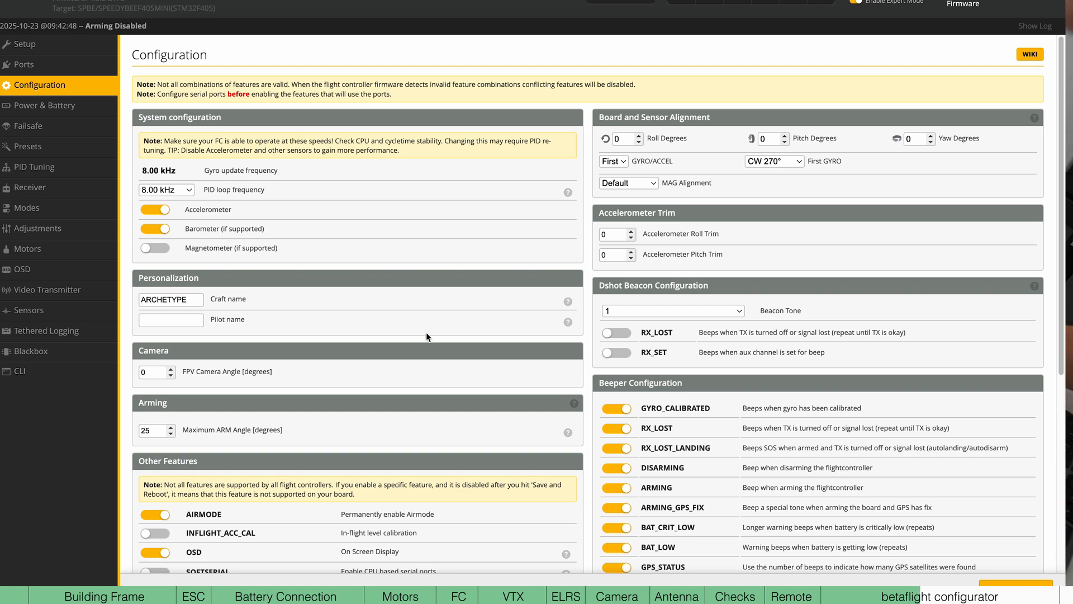
pyautogui.click(32, 188)
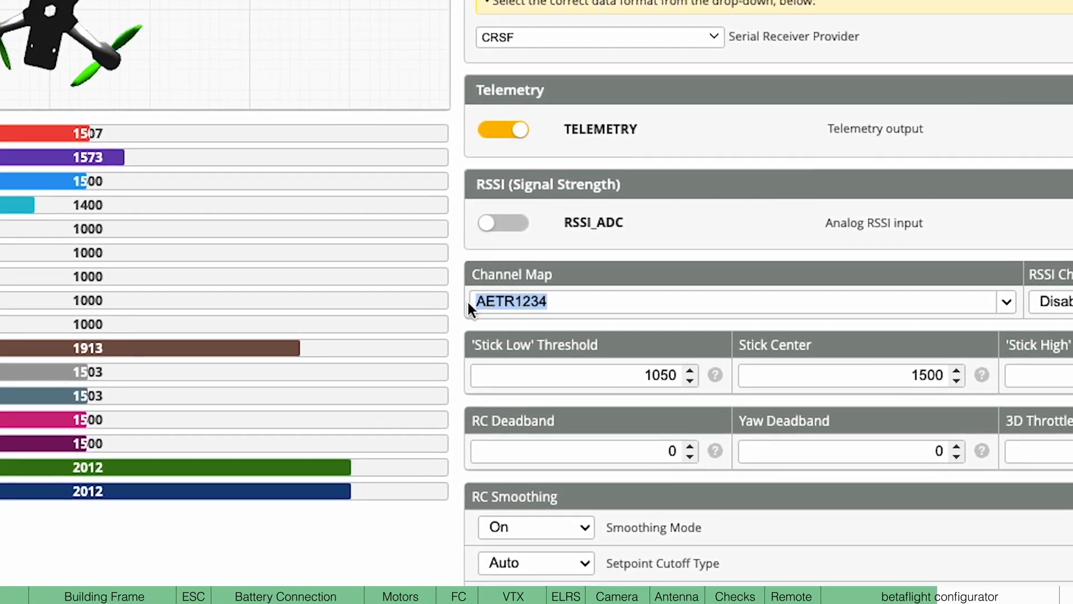
# - Keep channel map AETR1234 and move to the flight modes setup
pyautogui.click(1006, 301)
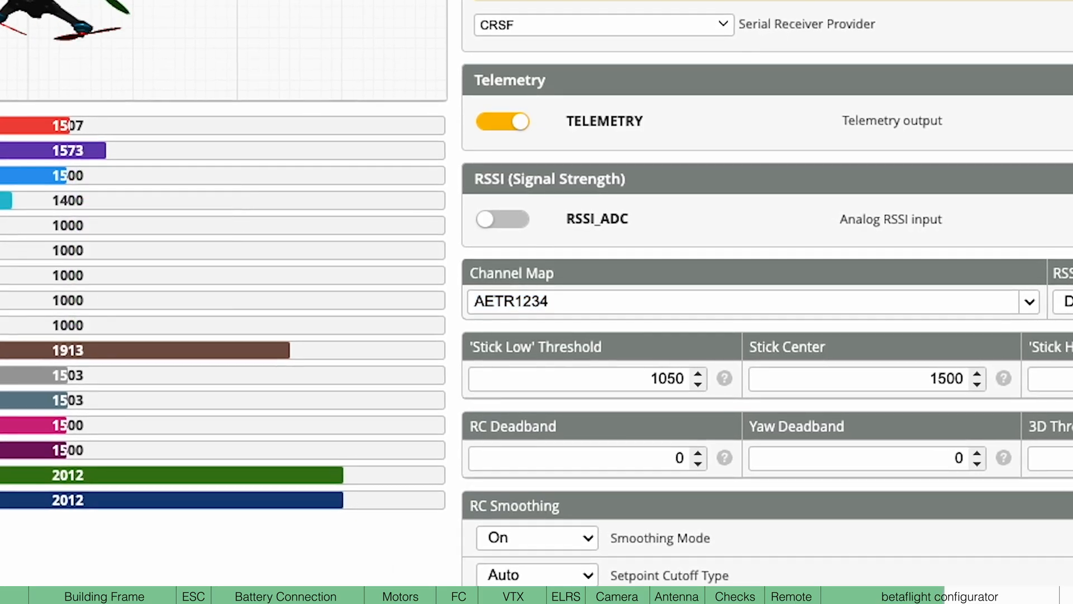
pyautogui.click(116, 247)
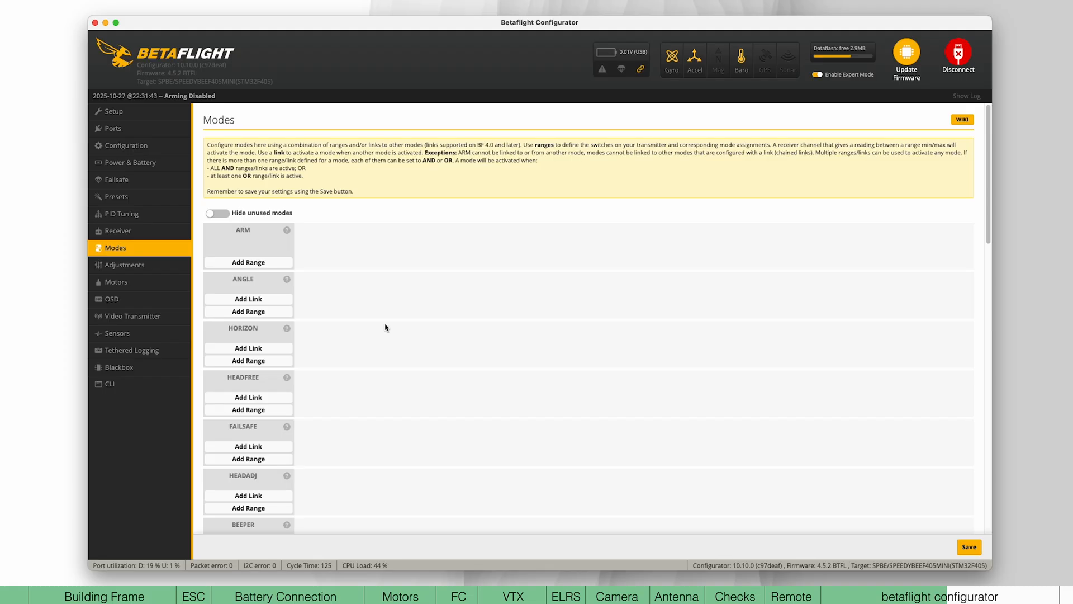
# - Assign ARM to AUX 4 at 1700–2100 and ANGLE to AUX 2 at 1300–1700
pyautogui.click(248, 262)
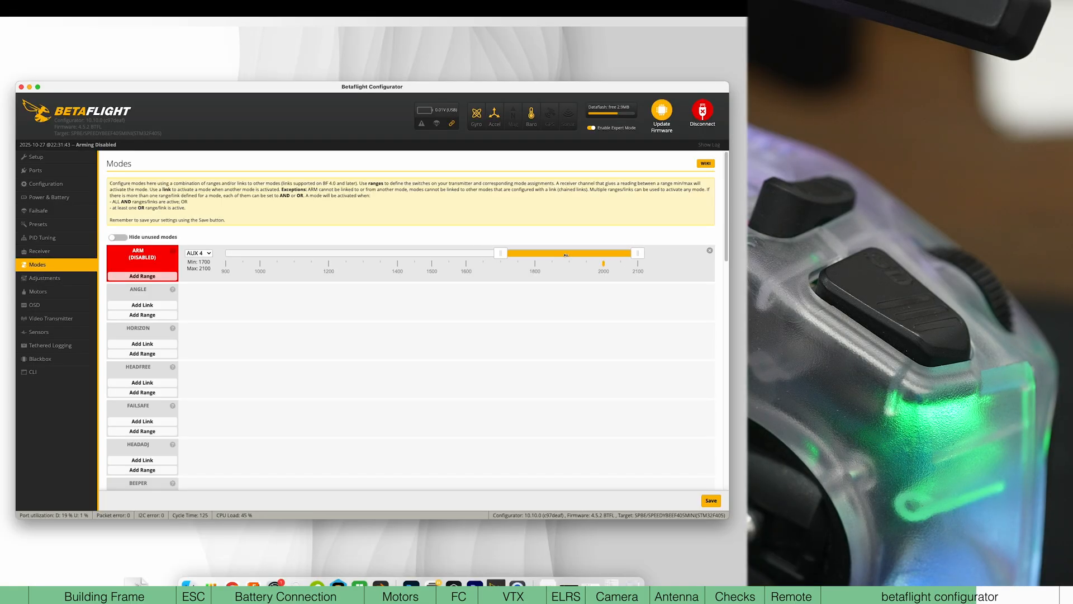
pyautogui.click(141, 314)
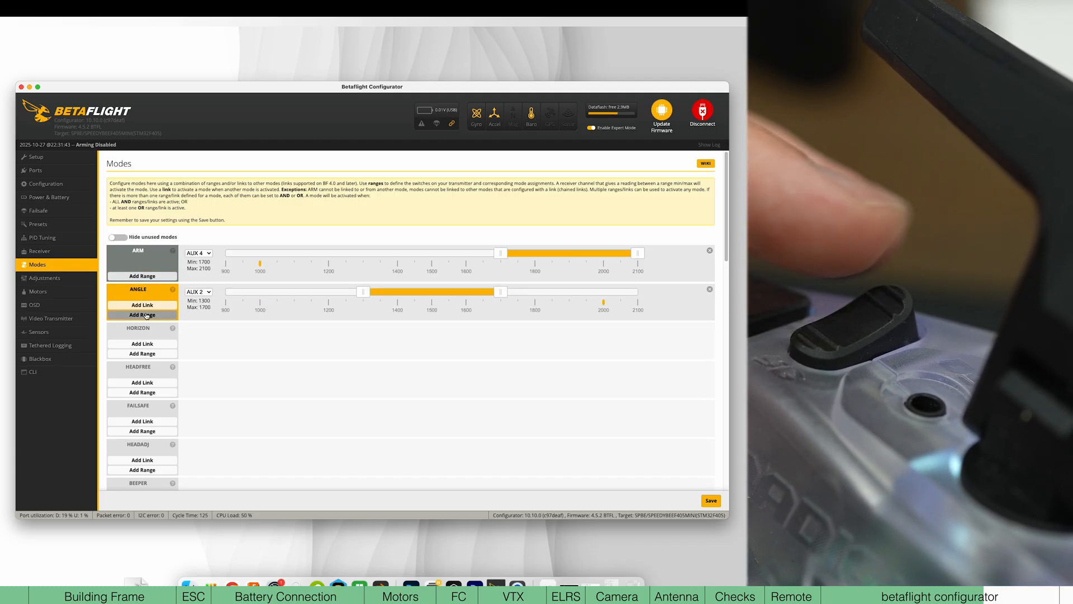
pyautogui.click(142, 354)
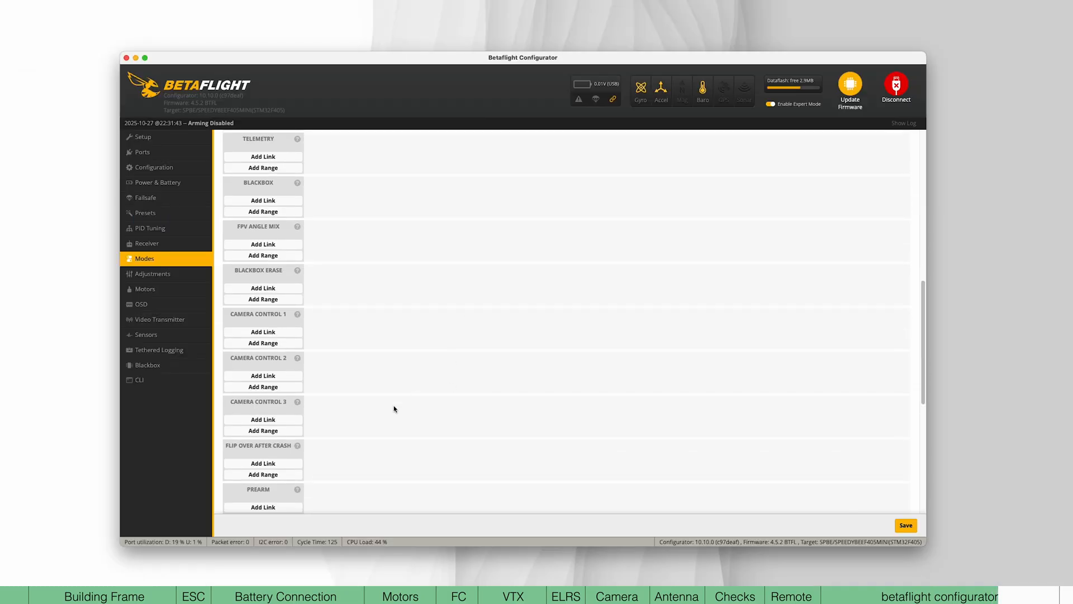
# - Add a switch range for the Flip Over After Crash mode
pyautogui.scroll(-3)
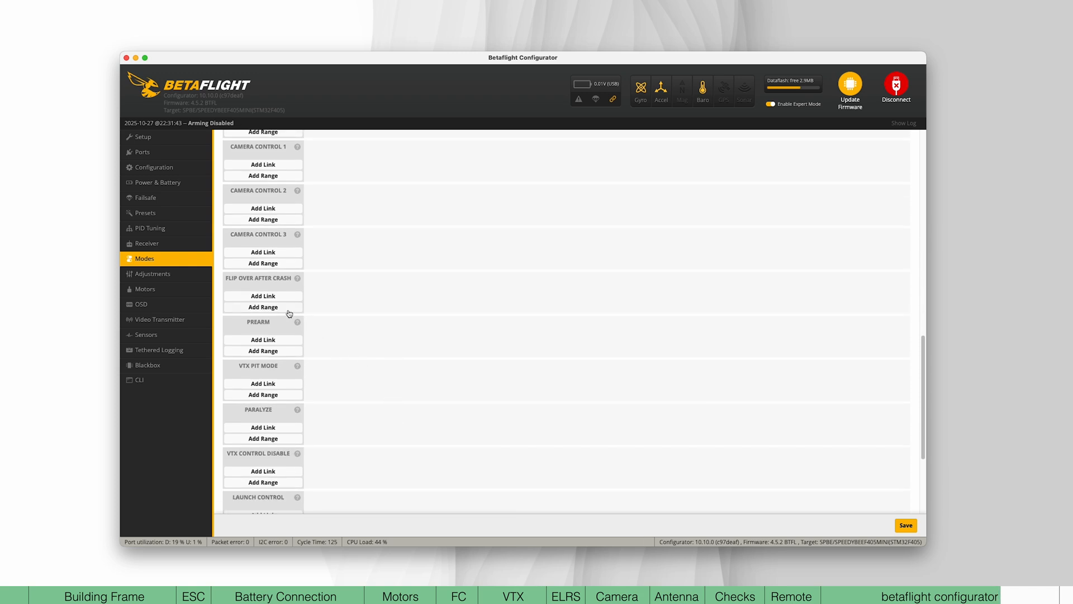
pyautogui.click(262, 307)
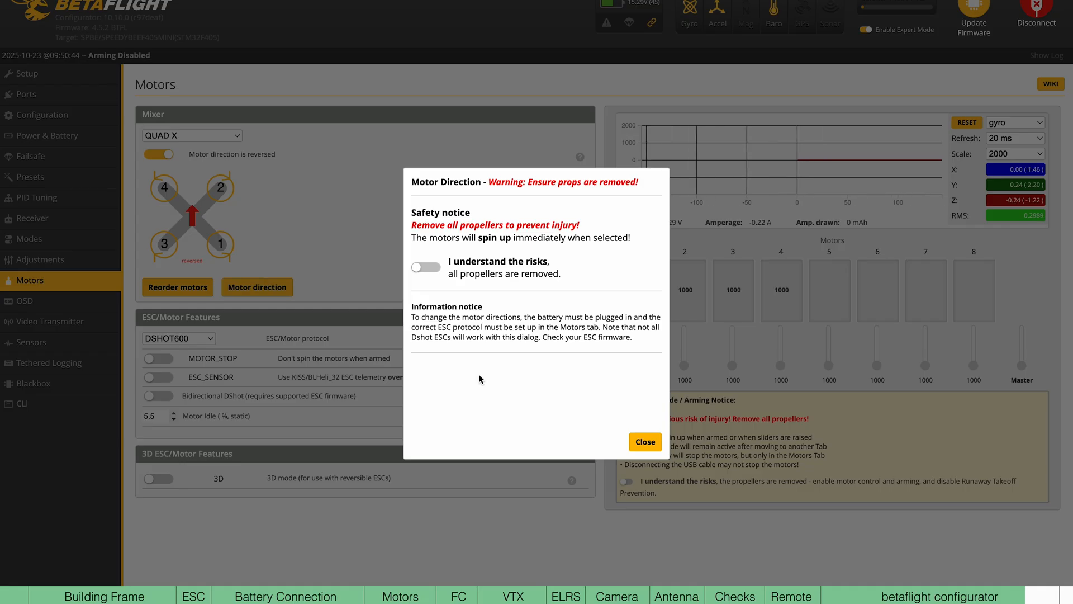
# - Acknowledge the propellers are removed and spin motor 1 to verify its direction
pyautogui.click(425, 268)
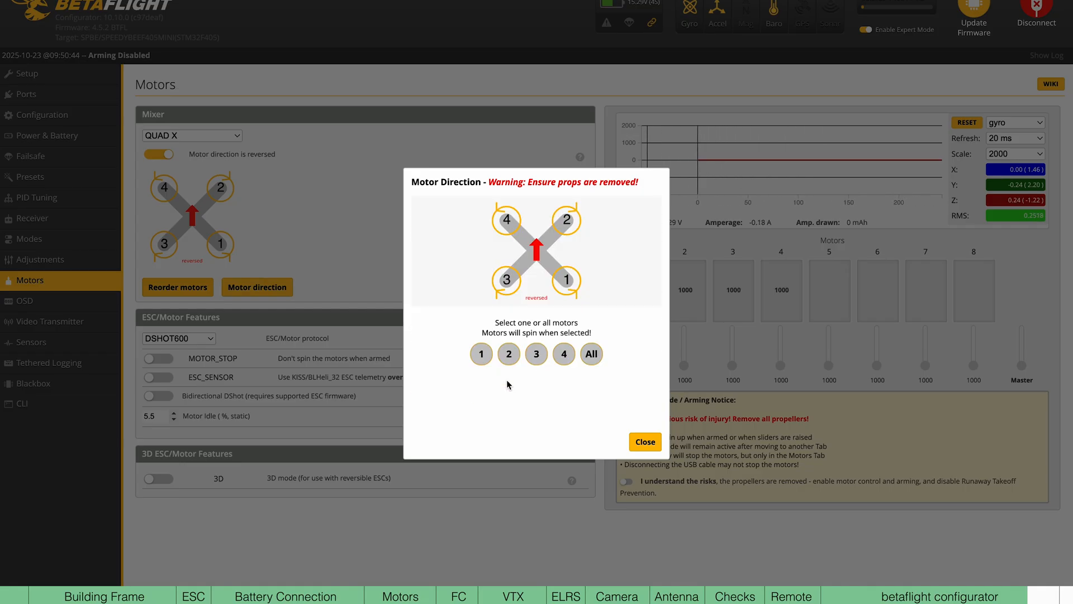
pyautogui.click(480, 354)
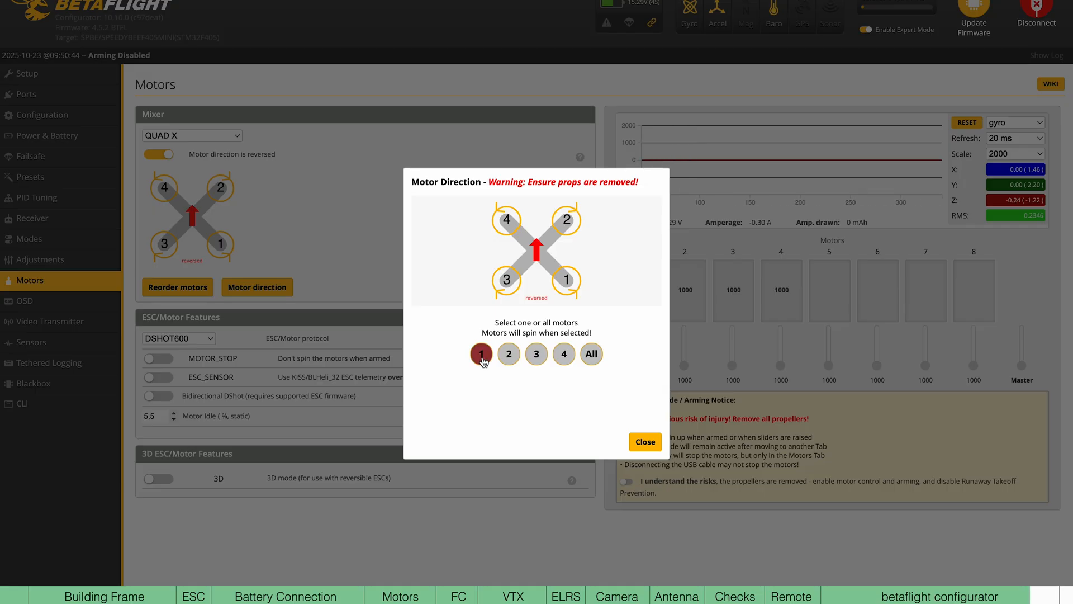
pyautogui.click(480, 355)
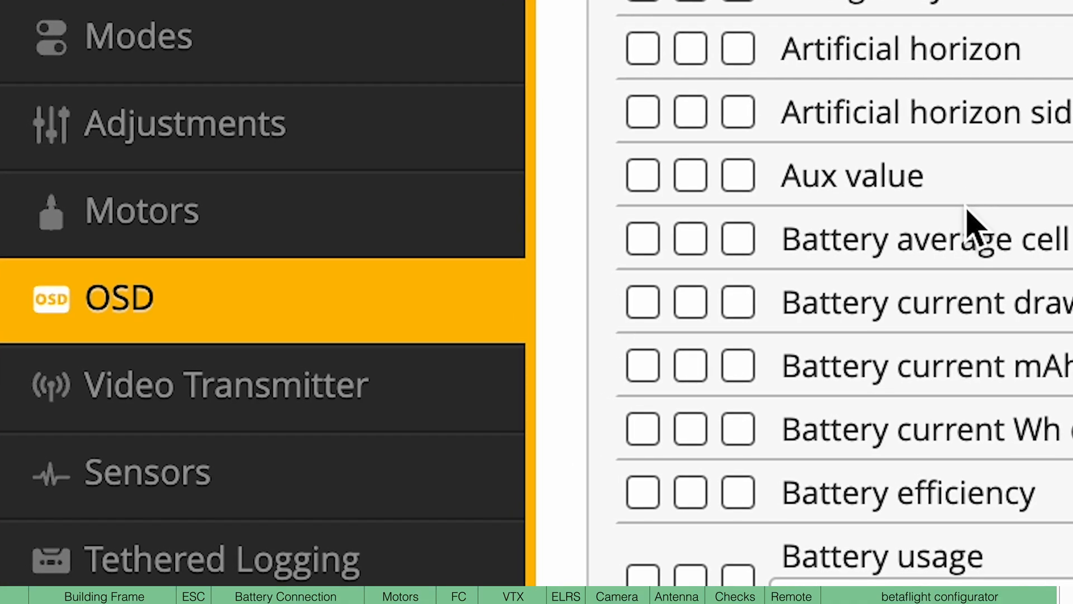
# - Enable the Battery average cell voltage OSD element and position it near the preview's centre crosshair
pyautogui.click(534, 303)
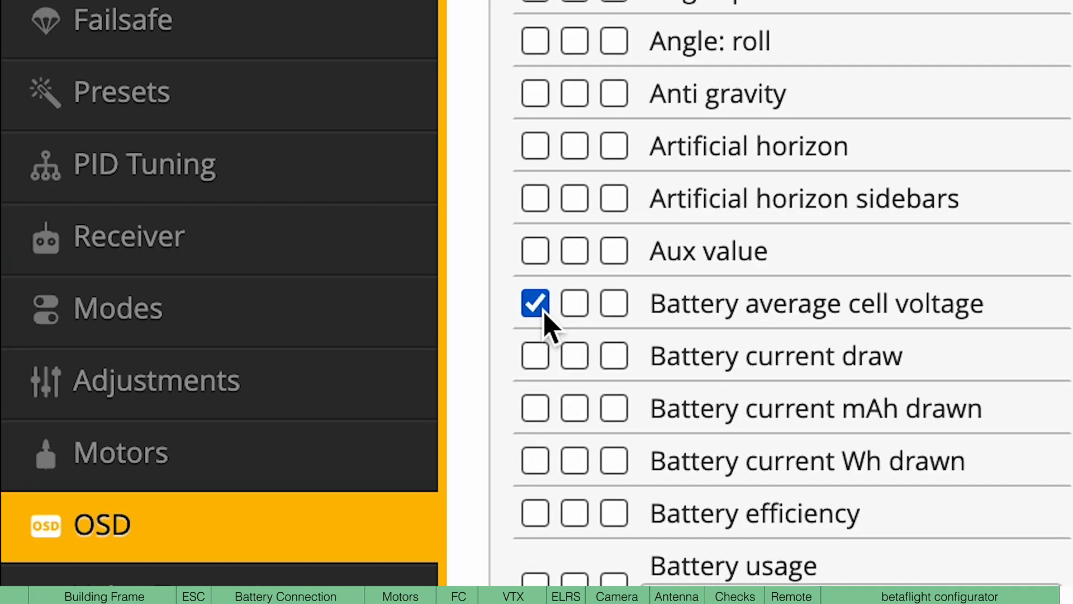
pyautogui.click(535, 303)
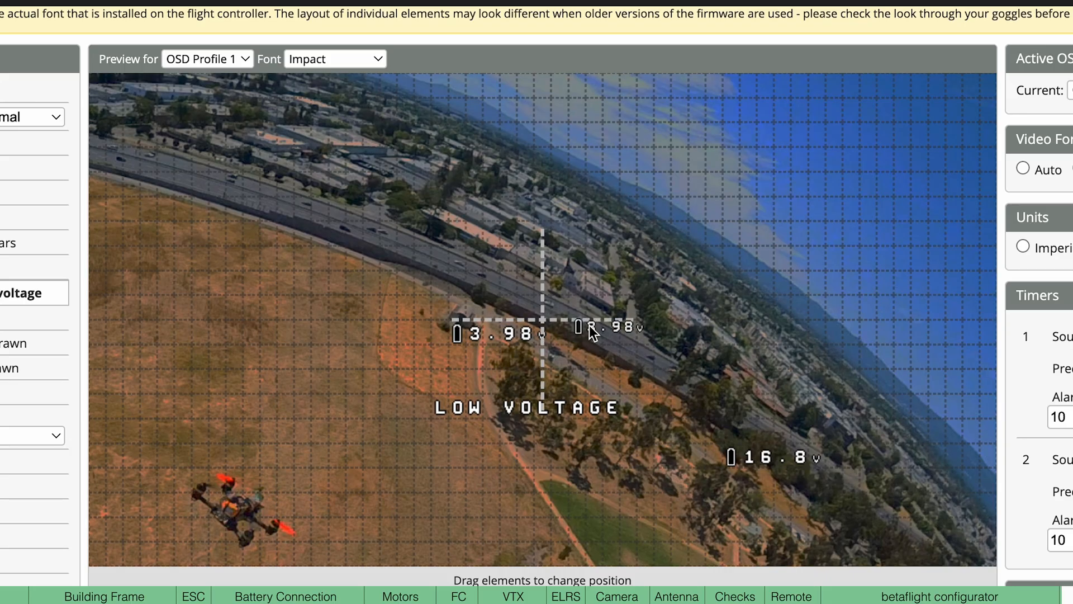